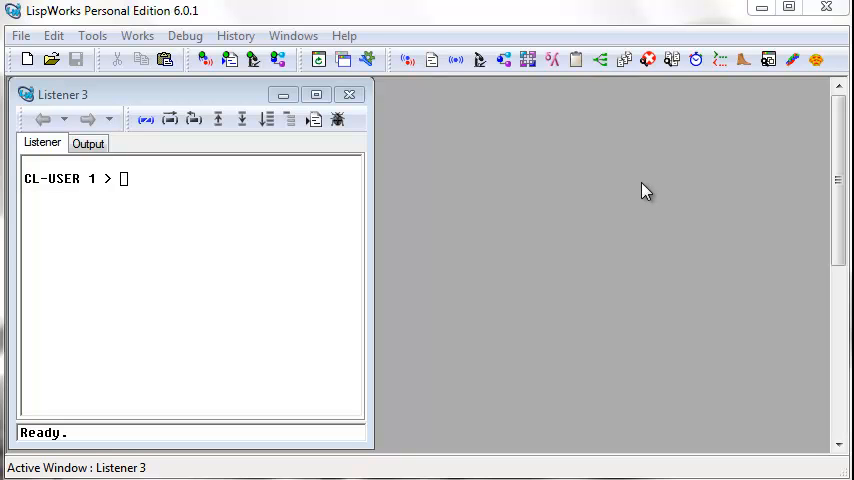
pyautogui.moveTo(600, 224)
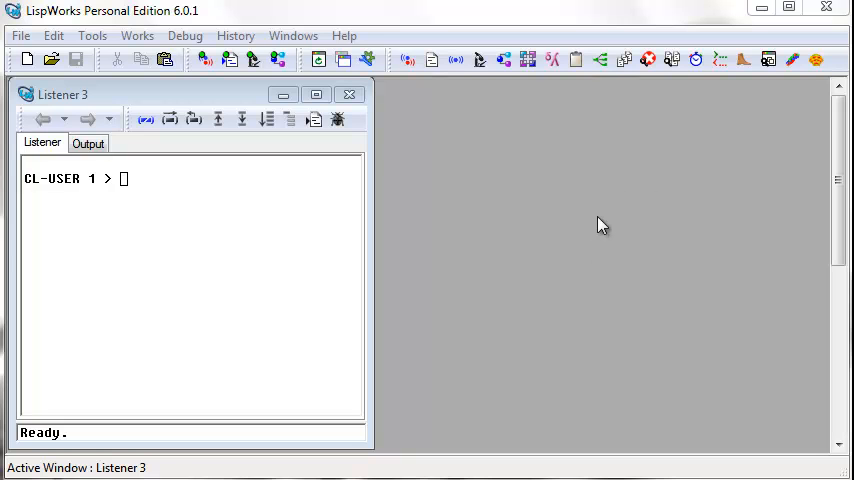
pyautogui.moveTo(524, 200)
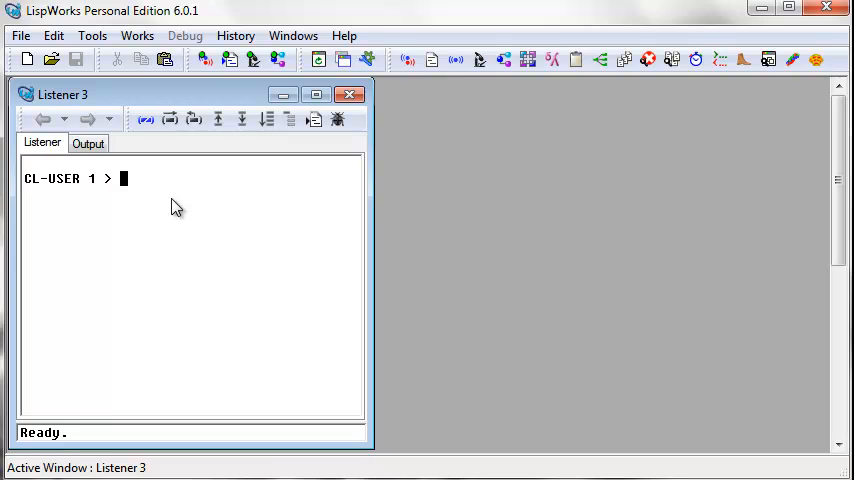
# - Evaluate print "Hello World" at the listener prompt so the string is printed and returned
pyautogui.write('p')
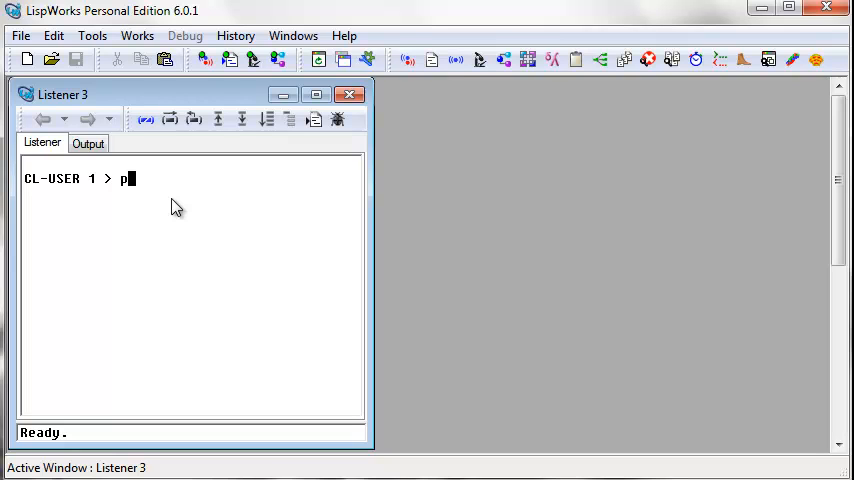
pyautogui.write('rint "')
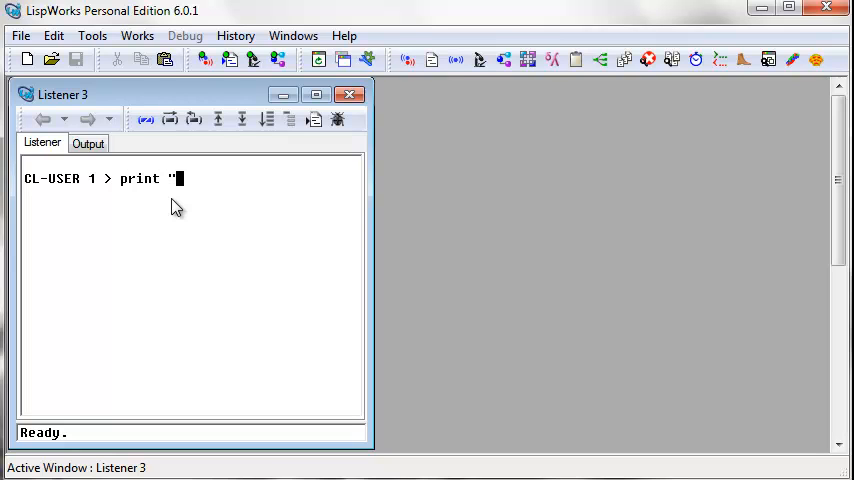
pyautogui.write('Hello')
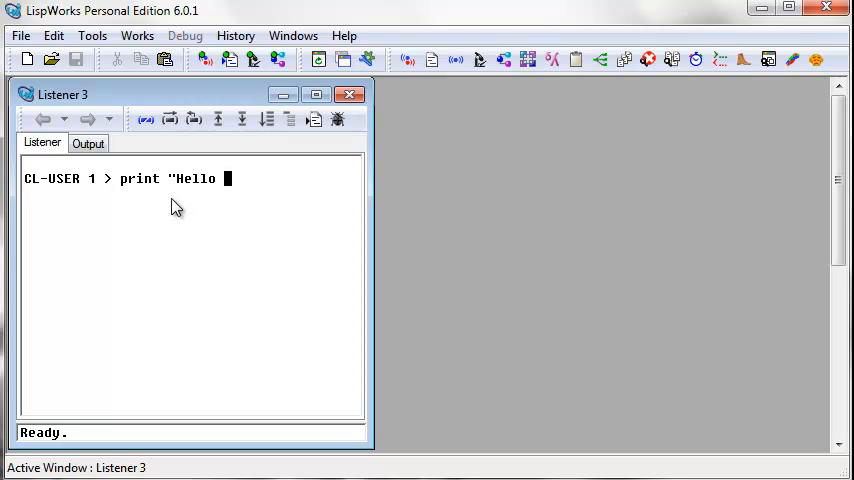
pyautogui.write('World"')
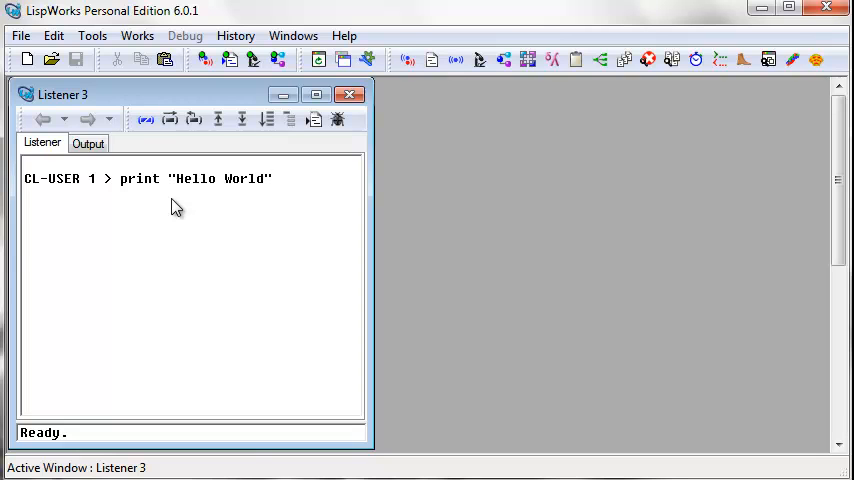
pyautogui.press('Return')
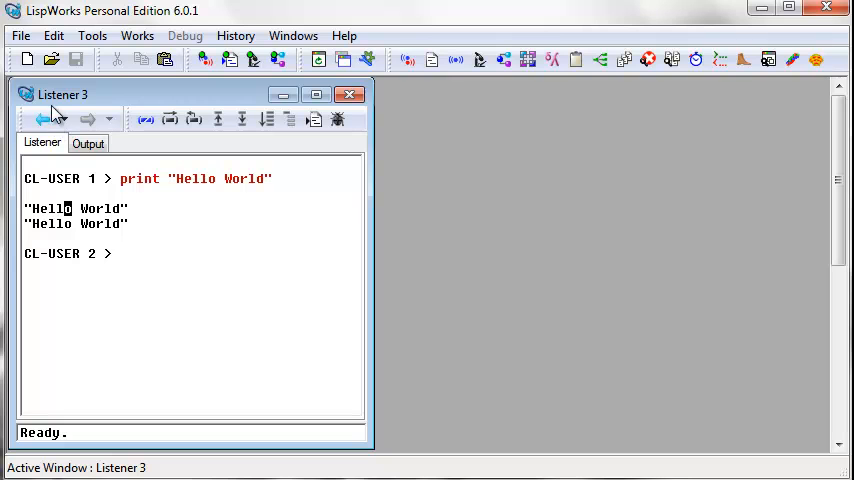
pyautogui.moveTo(28, 60)
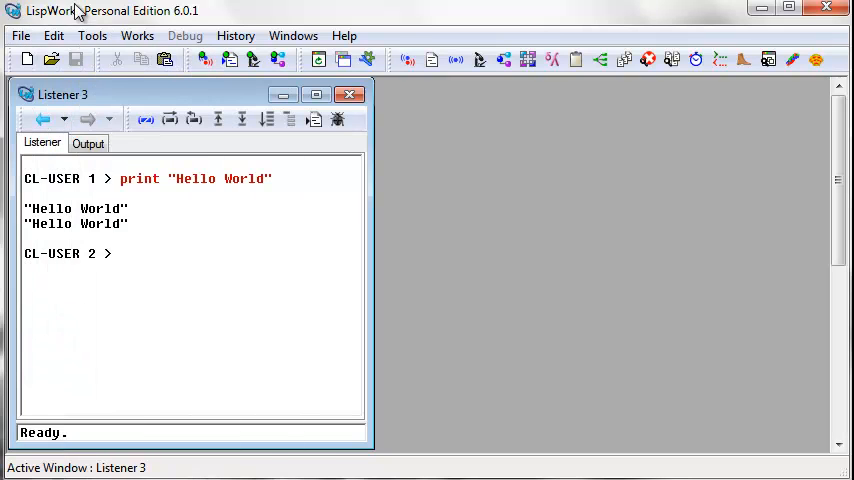
pyautogui.moveTo(28, 60)
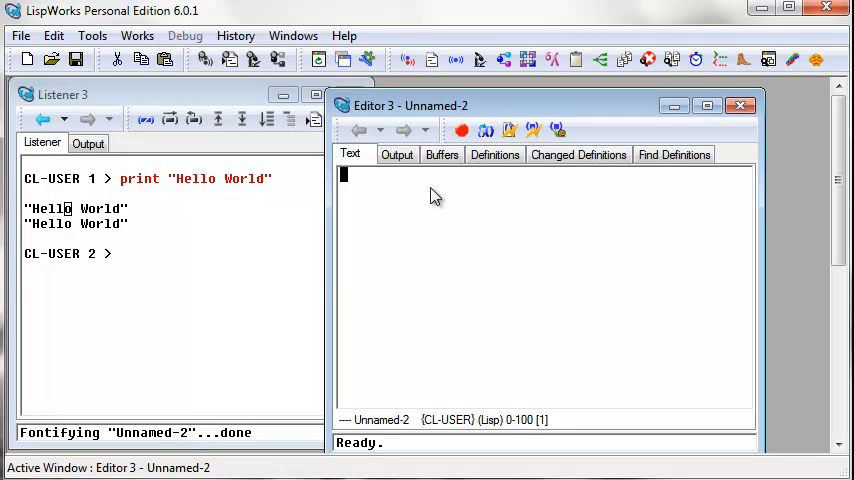
# - Enter the expression (print "hello world") into the new Unnamed-2 editor buffer
pyautogui.write('(')
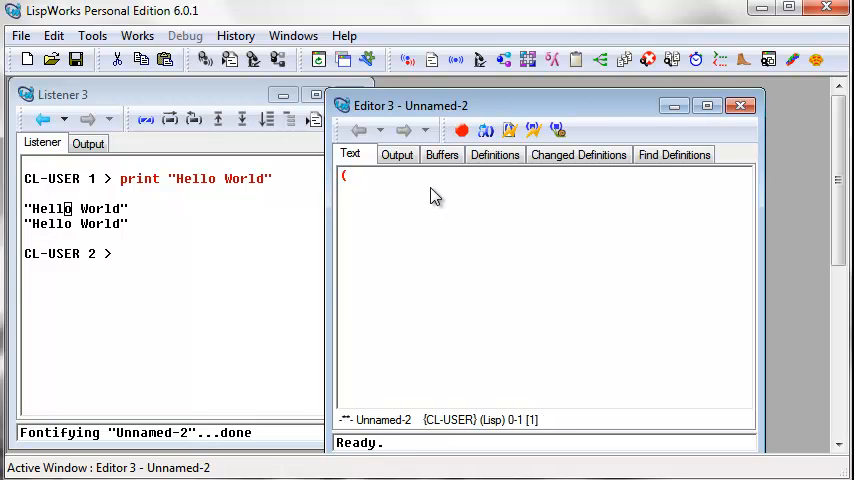
pyautogui.write('print')
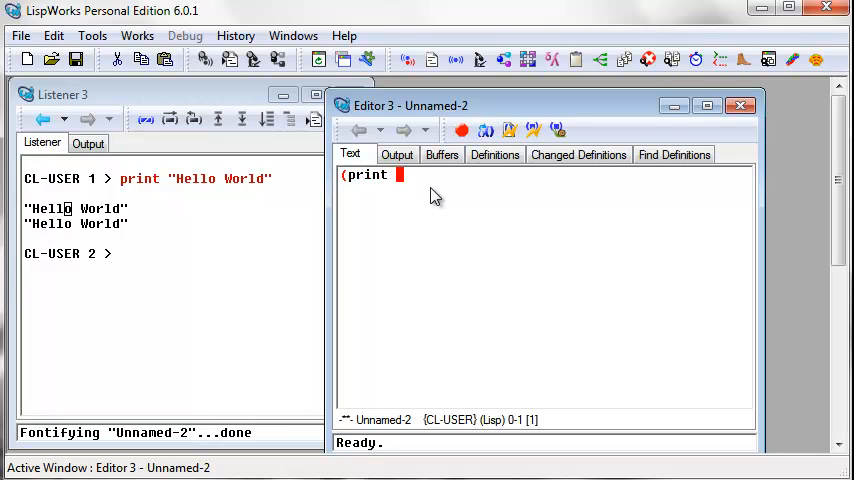
pyautogui.write('"hell')
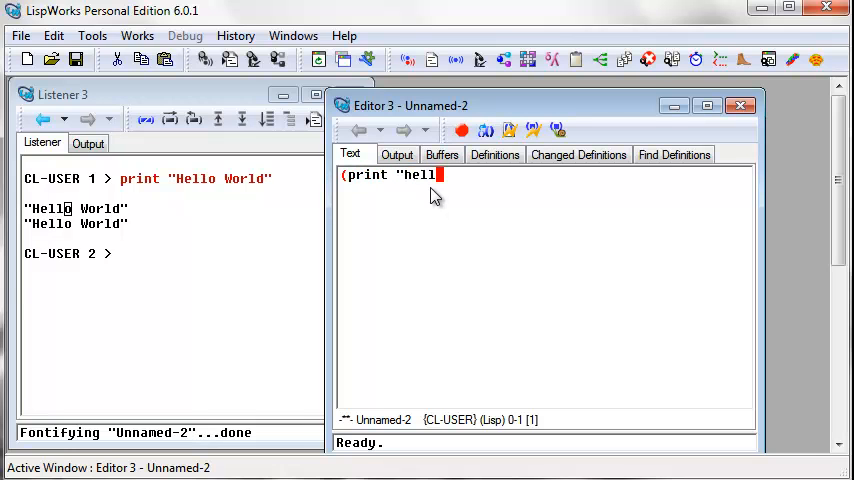
pyautogui.write('o world"')
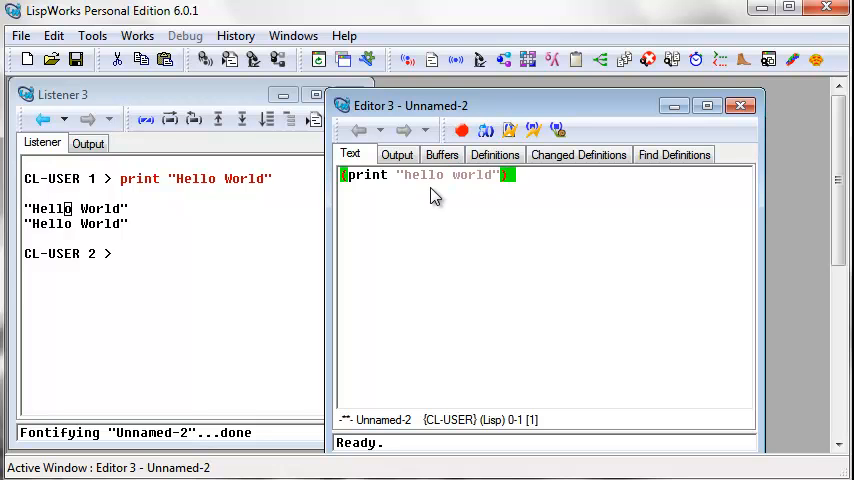
pyautogui.moveTo(508, 132)
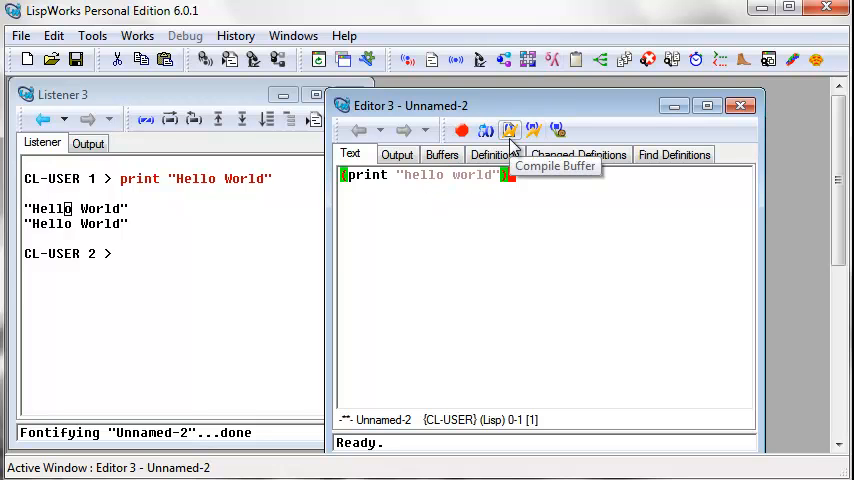
# - Compile the Unnamed-2 buffer and view its output showing "hello world"
pyautogui.click(508, 132)
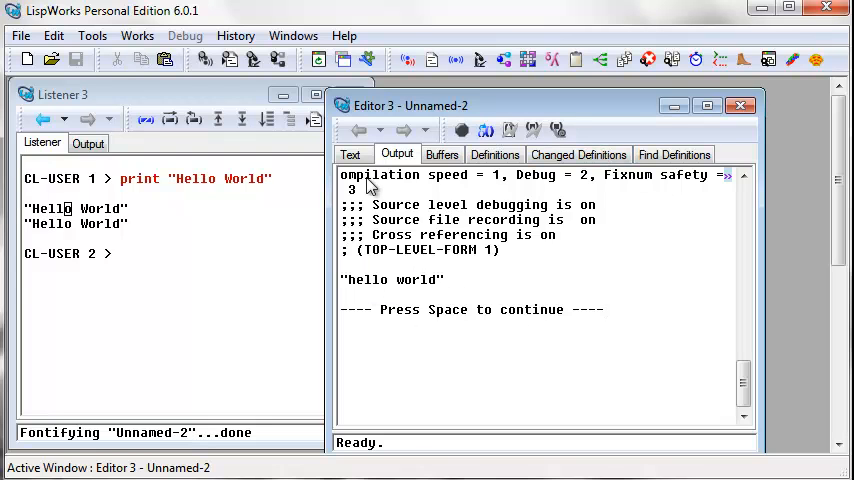
pyautogui.doubleClick(420, 280)
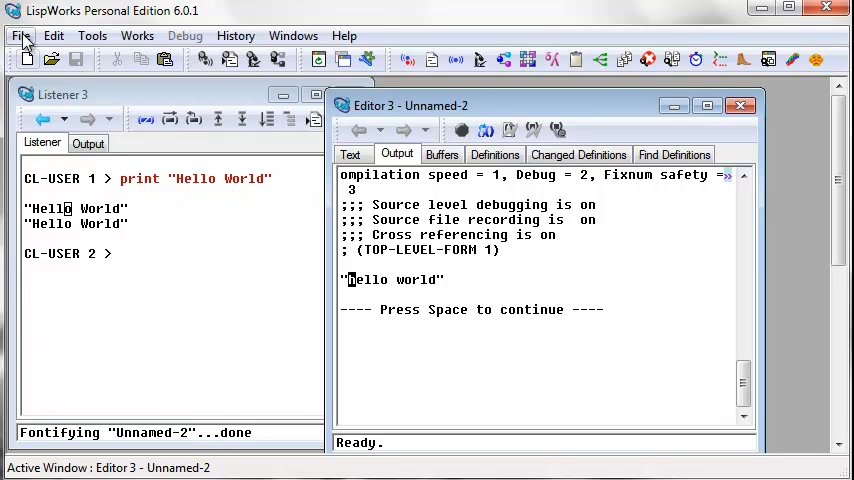
# - Bring up the Save As dialog to store the buffer as a file
pyautogui.click(20, 36)
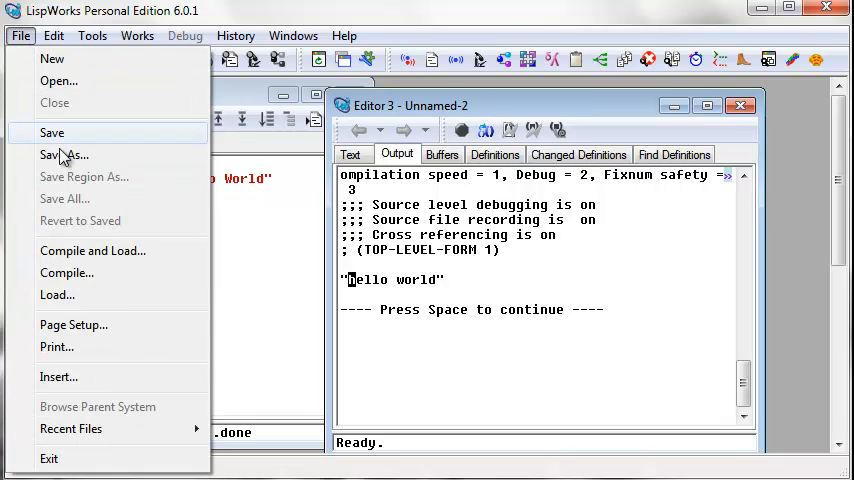
pyautogui.click(64, 154)
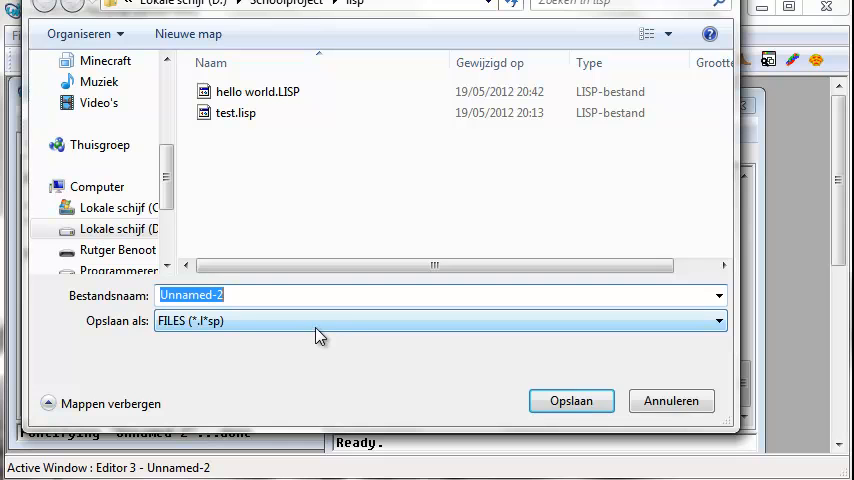